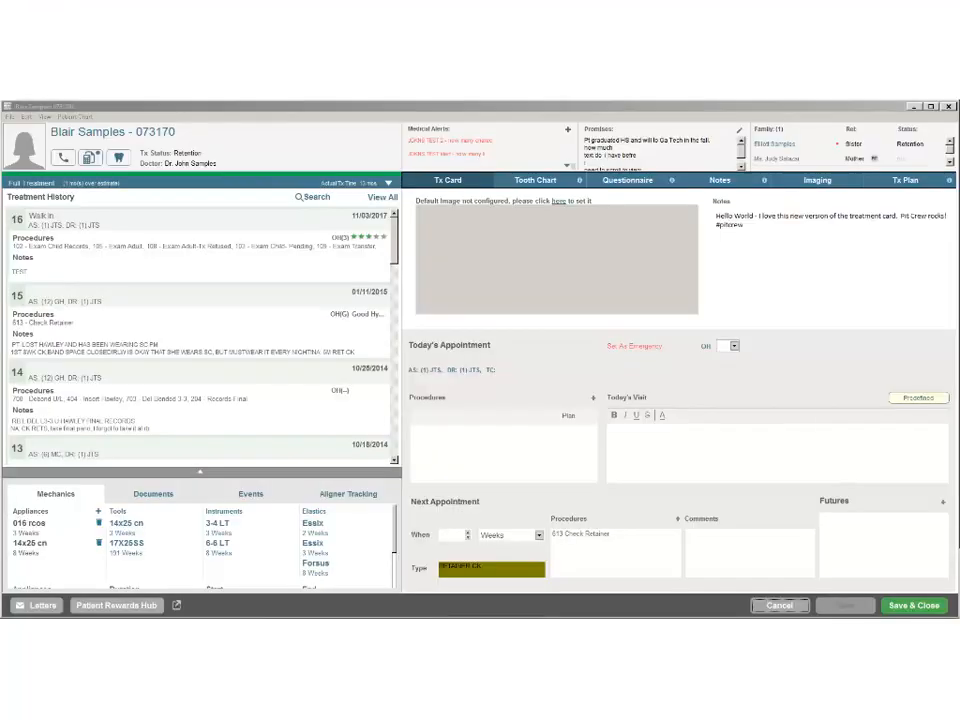
Switch the patient's treatment card to its Notes section with an empty note editor.
click(720, 180)
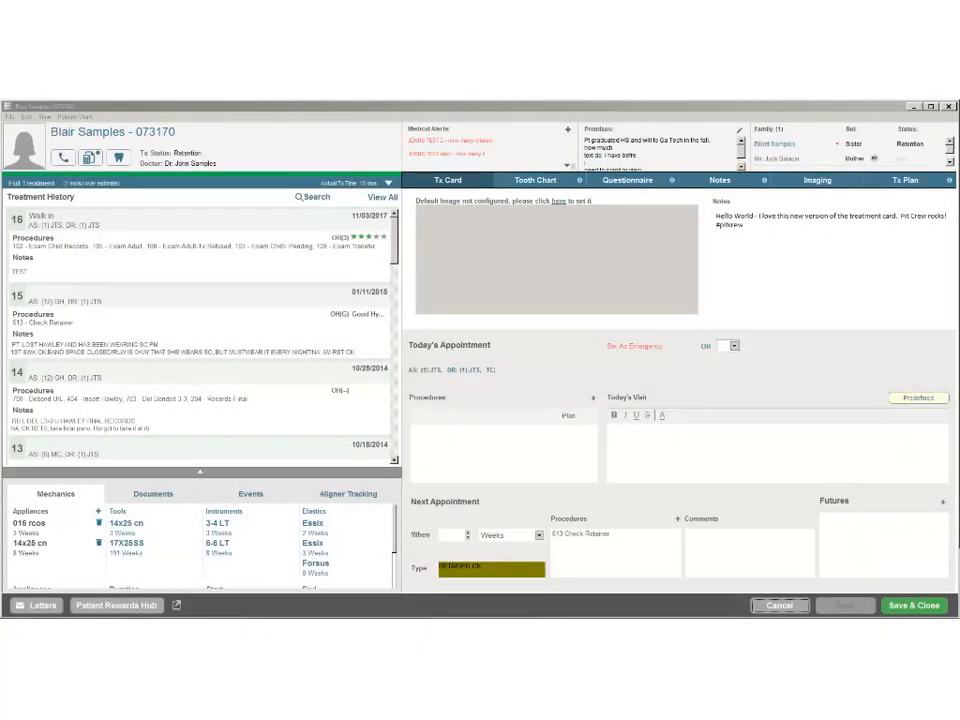
click(720, 180)
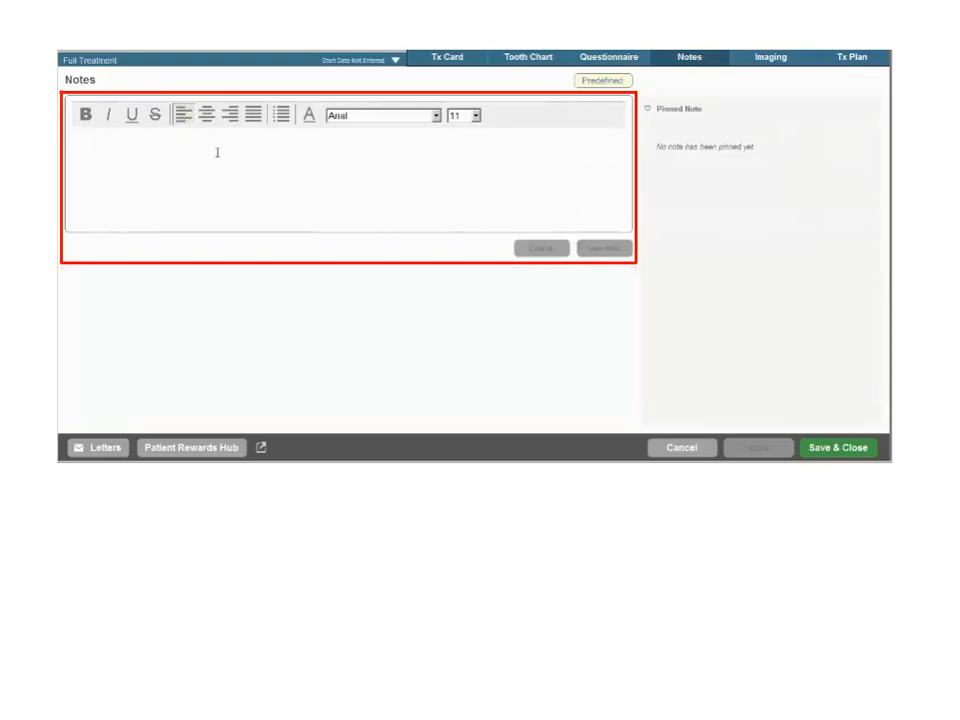
Add three timestamped notes, one pinned sample and a 'final note - edited' entry.
click(604, 248)
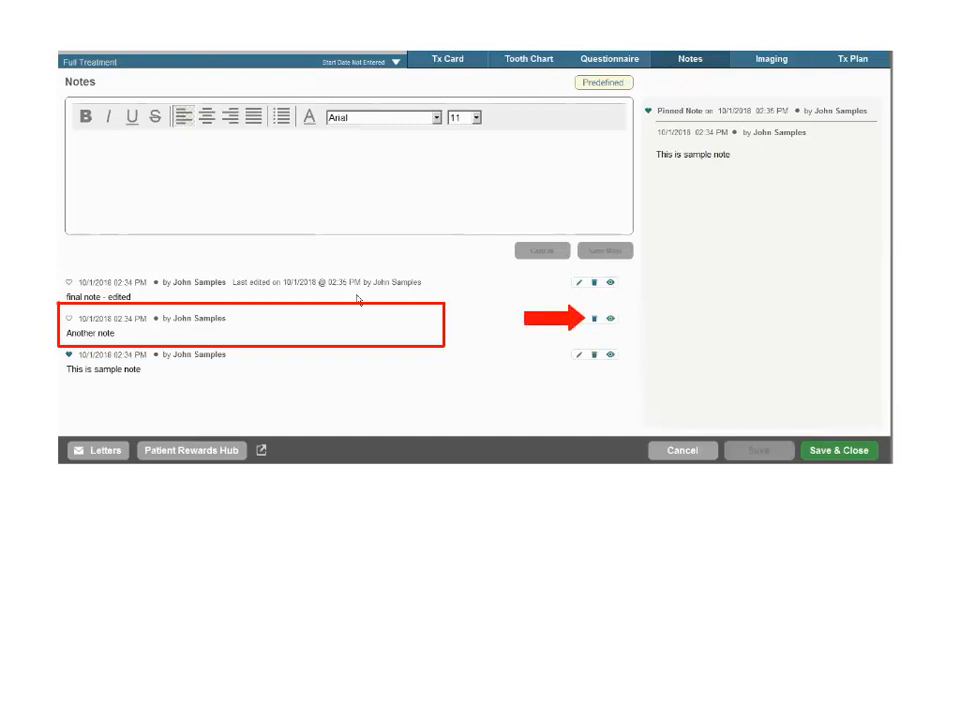
Delete the 'Another note' entry from the notes list and save the treatment card.
click(600, 316)
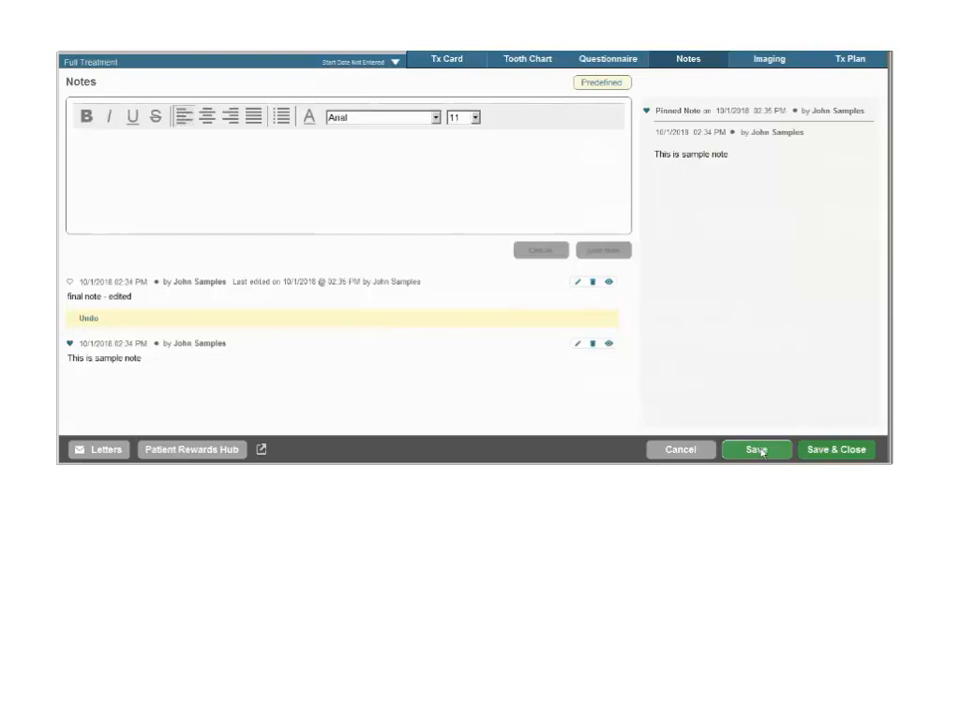
click(760, 450)
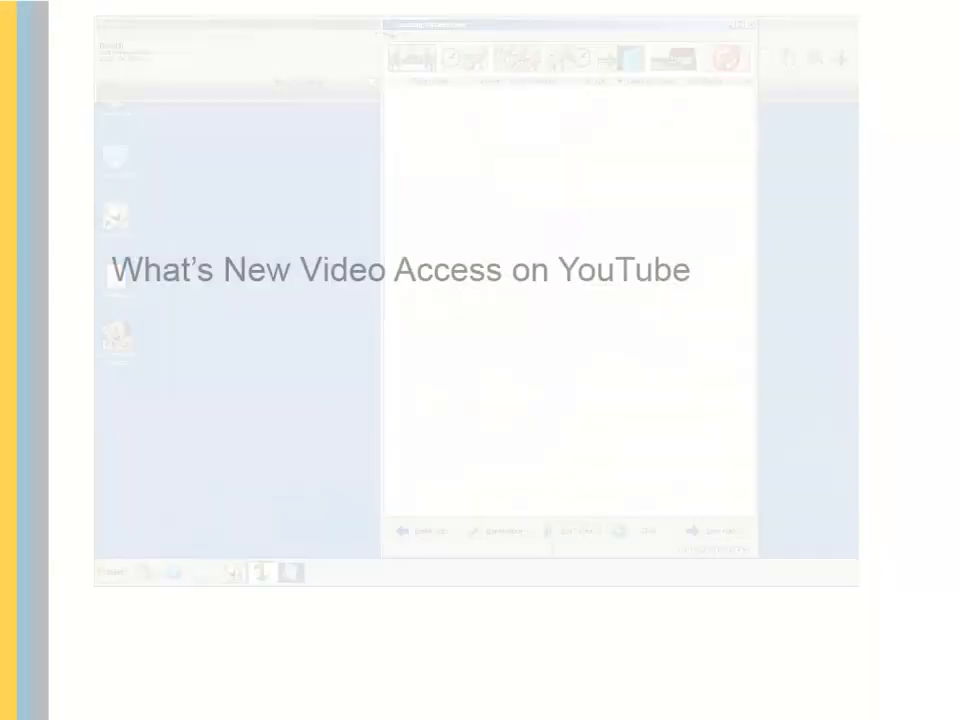
Launch the 'OrthoTrac: What's New Video v14.3' YouTube player from the Help menu.
click(266, 54)
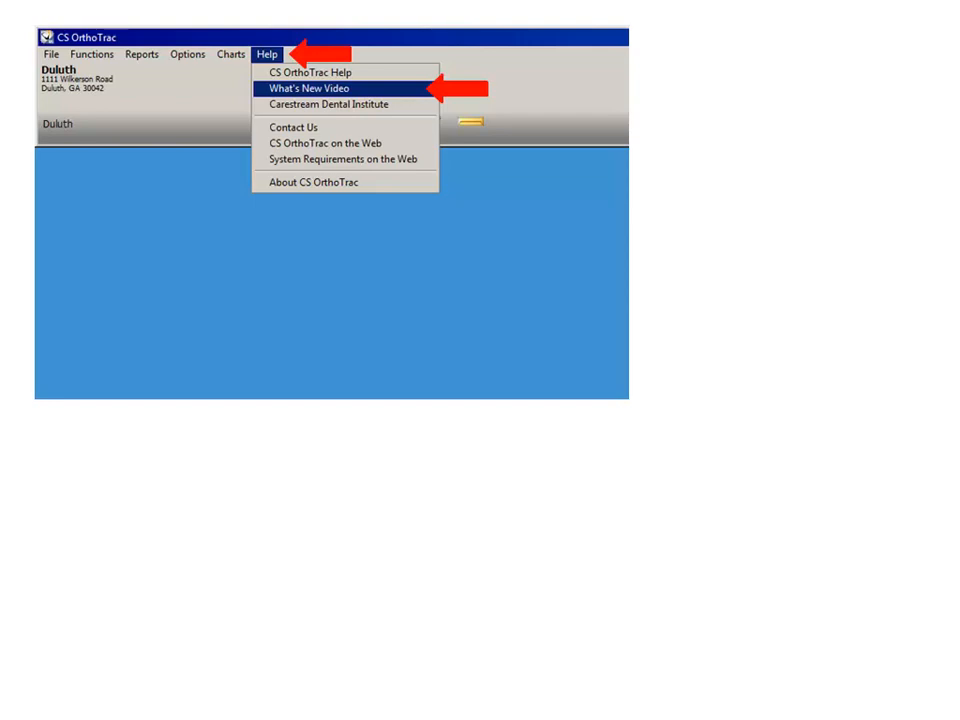
click(308, 88)
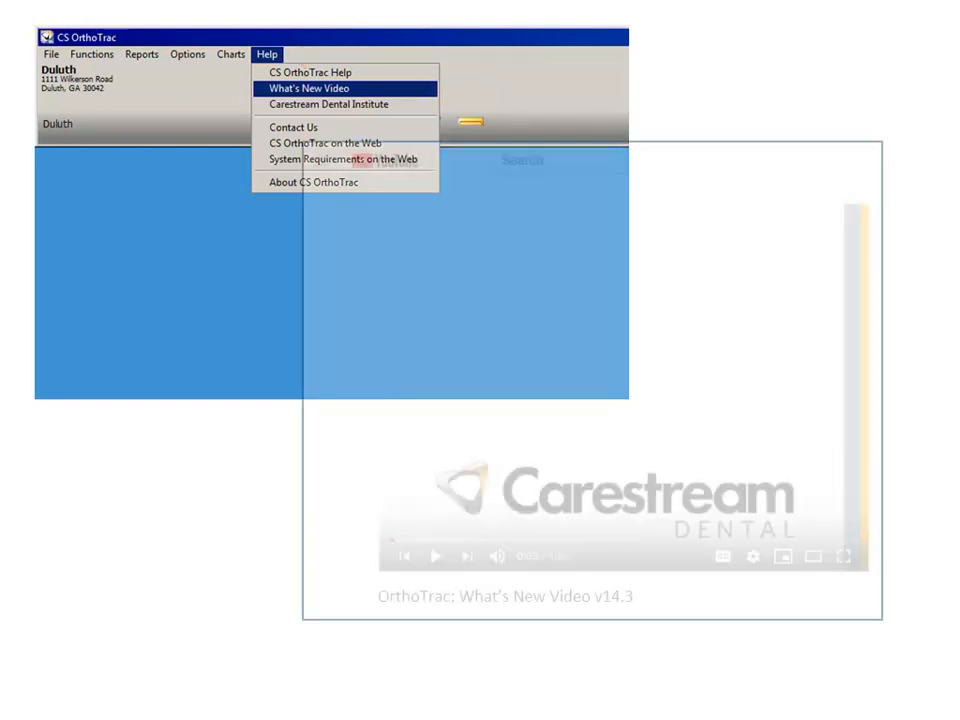